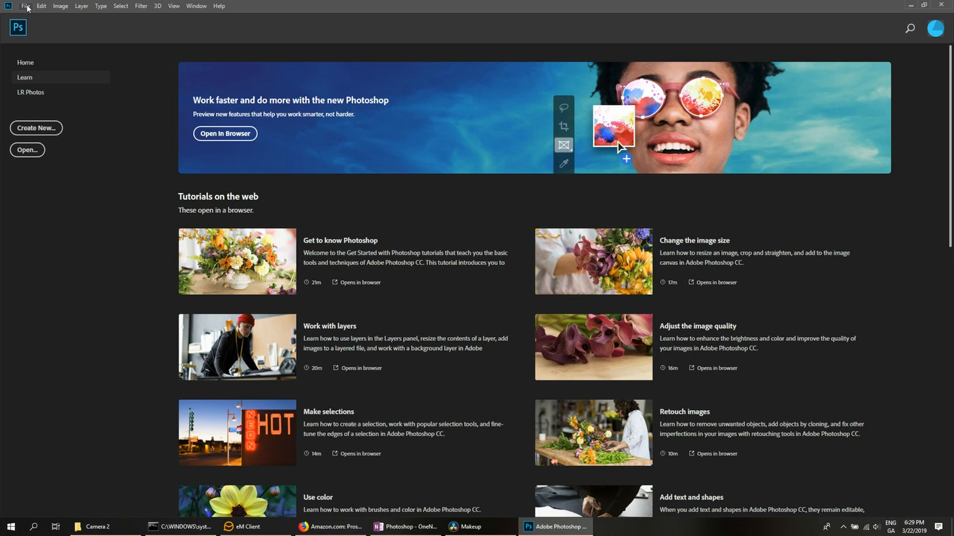
# Start Video Frames to Layers import and select the MVI_9063 movie in the Camera 2 folder
pyautogui.click(26, 6)
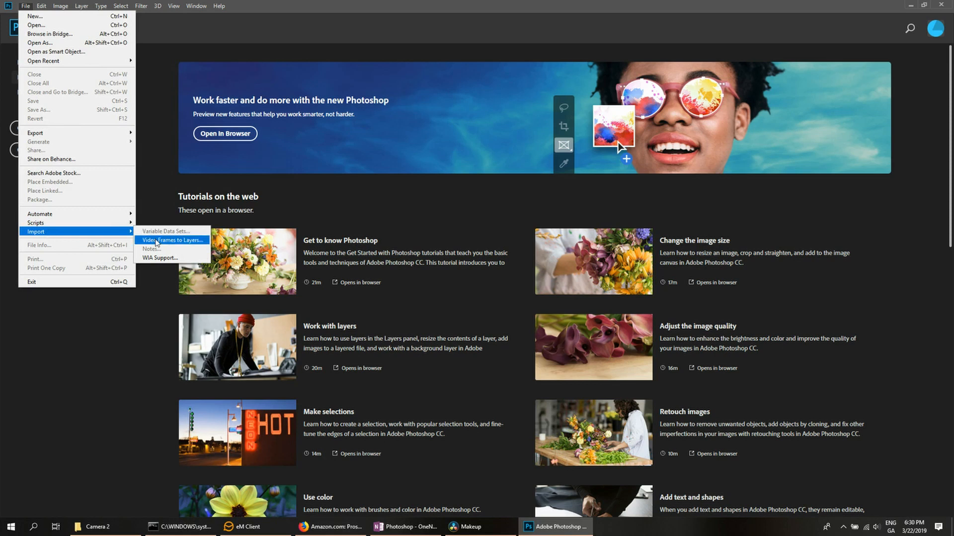
pyautogui.click(173, 240)
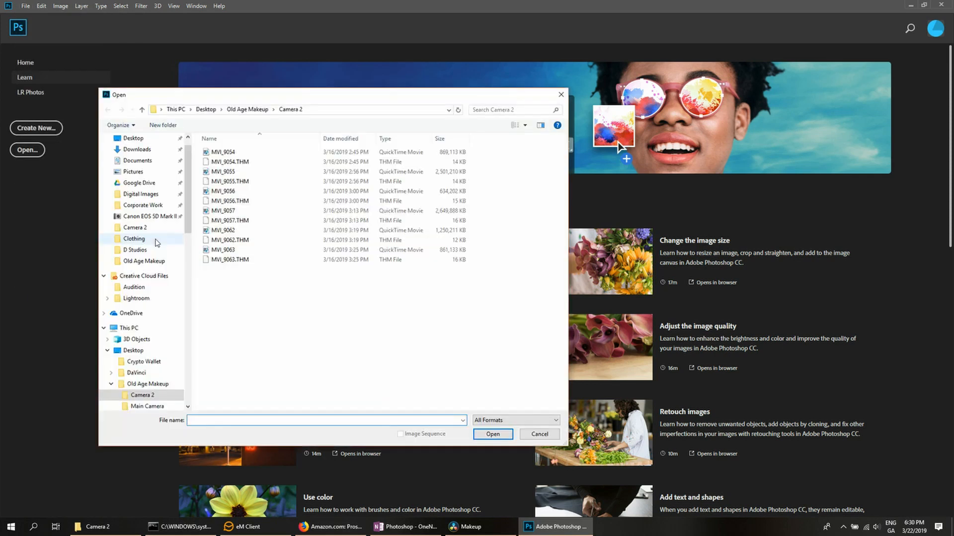
pyautogui.click(223, 249)
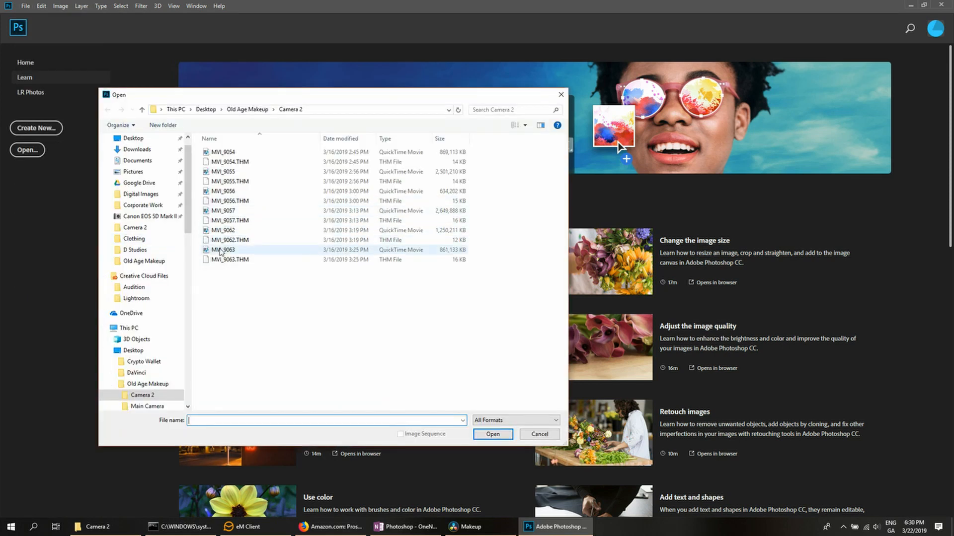
pyautogui.click(224, 251)
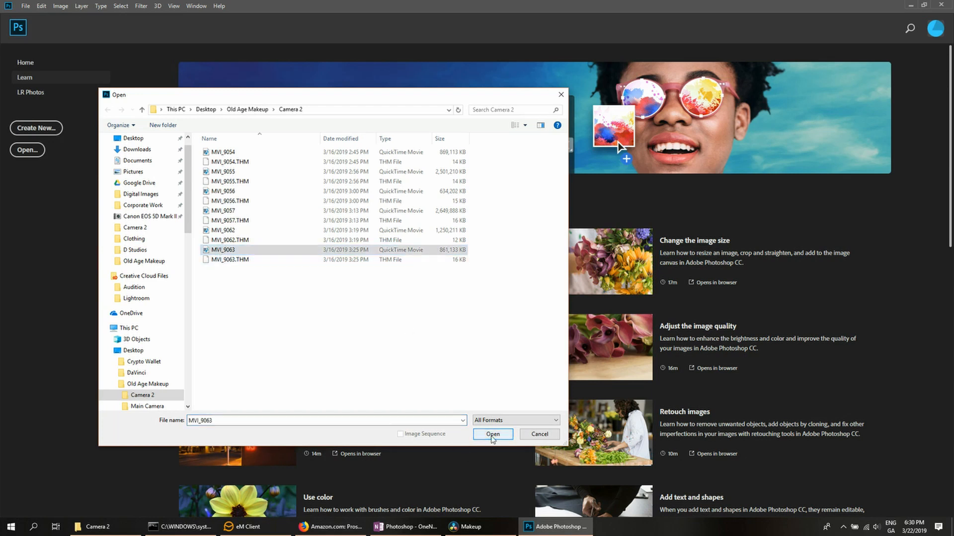
# Scrub the import preview to find where the man's face comes into focus
pyautogui.click(491, 435)
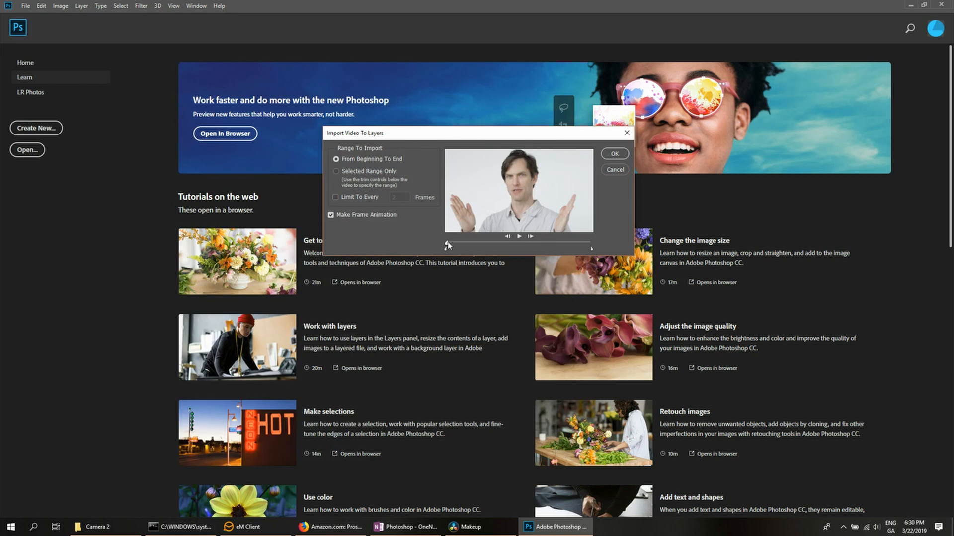
pyautogui.moveTo(448, 246); pyautogui.dragTo(481, 245)
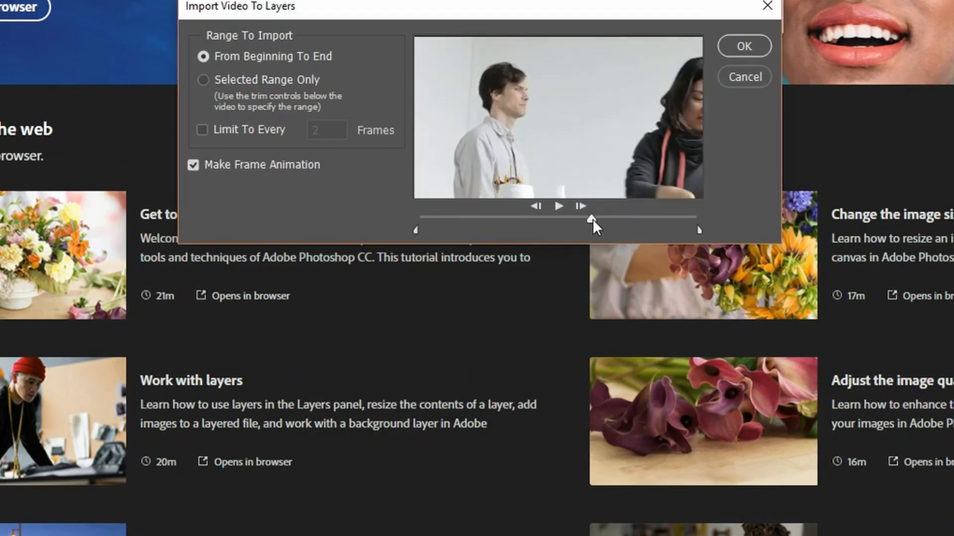
pyautogui.moveTo(590, 219); pyautogui.dragTo(617, 221)
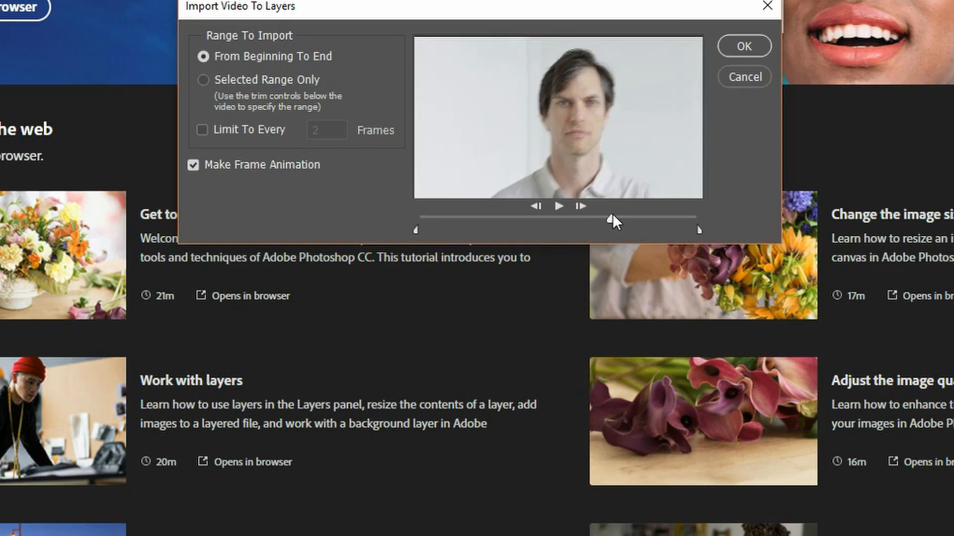
pyautogui.moveTo(614, 219); pyautogui.dragTo(688, 221)
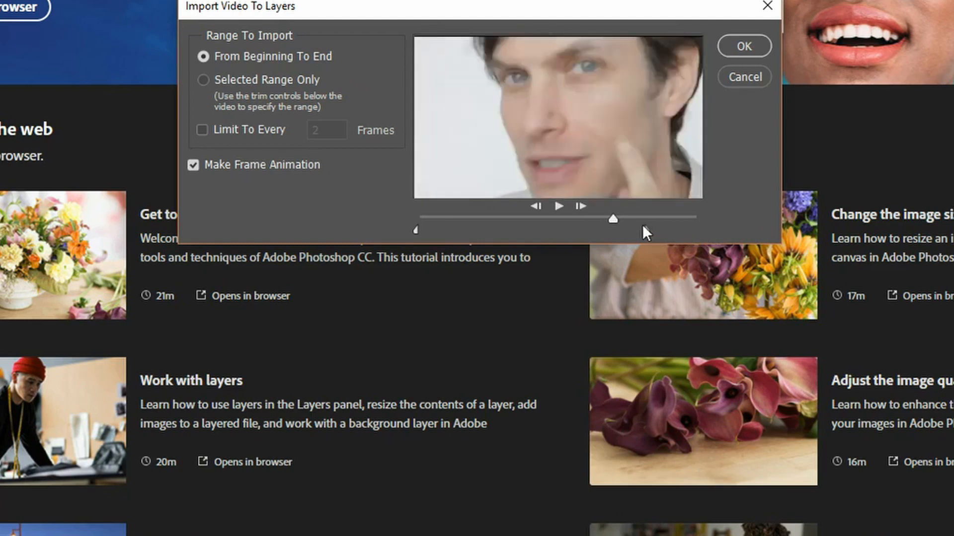
# Import a Selected Range Only trimmed around the in-focus moment as frame layers
pyautogui.click(202, 80)
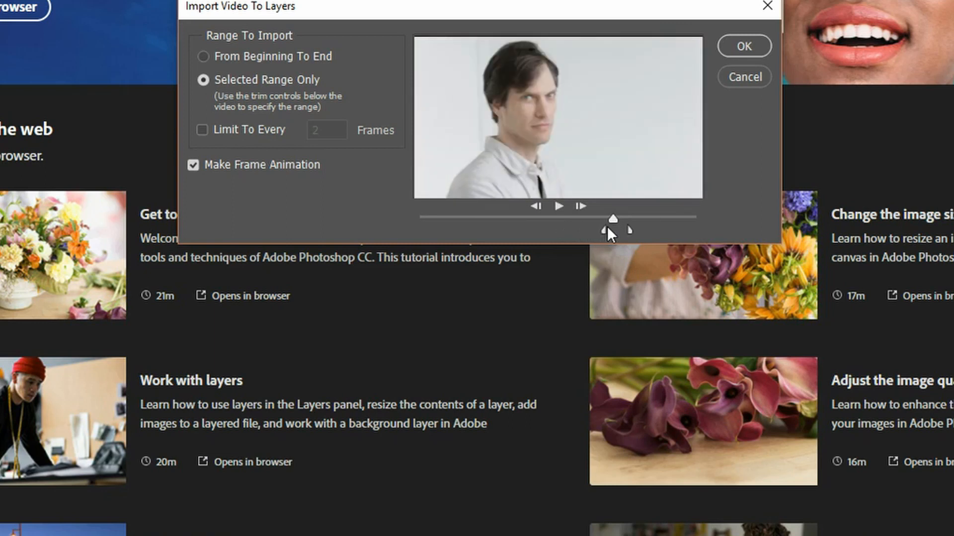
pyautogui.moveTo(613, 229); pyautogui.dragTo(632, 230)
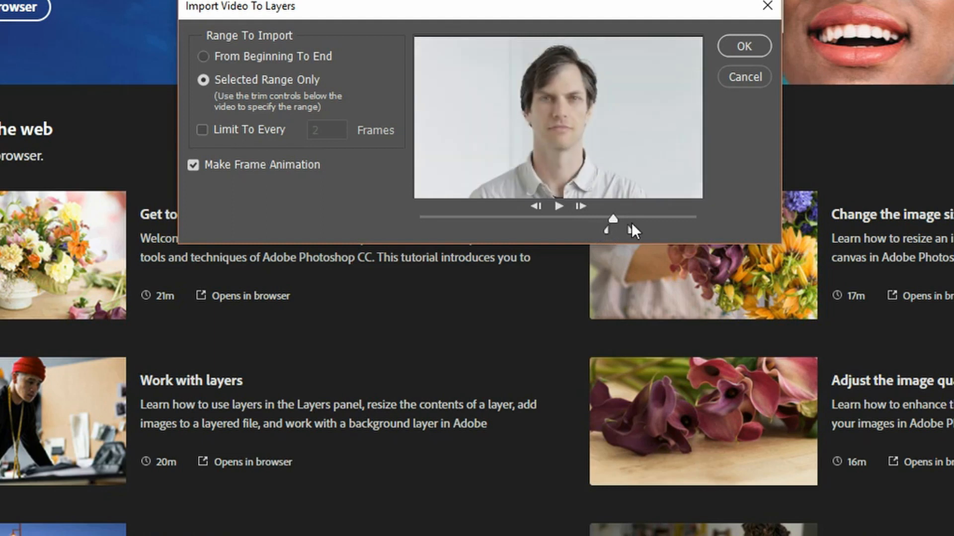
pyautogui.moveTo(613, 218); pyautogui.dragTo(613, 217)
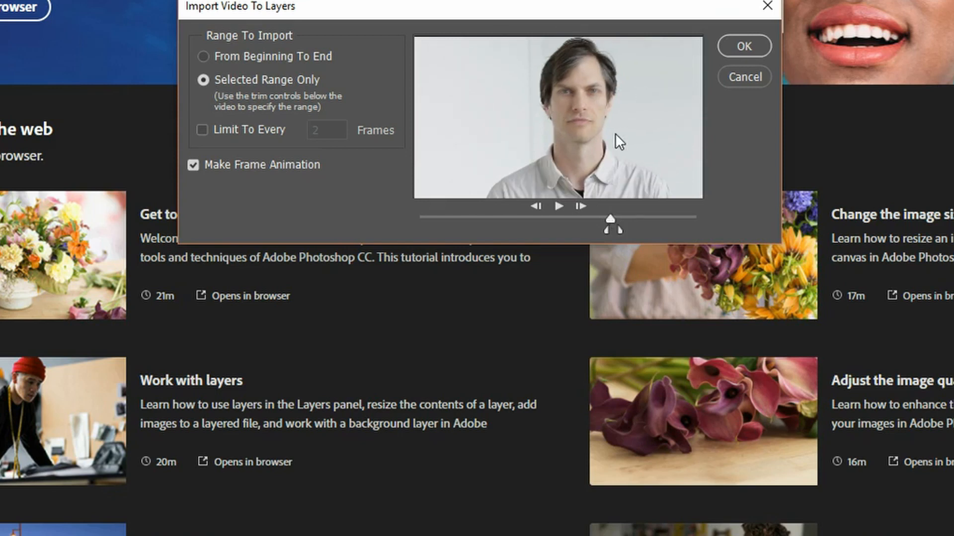
pyautogui.moveTo(614, 108)
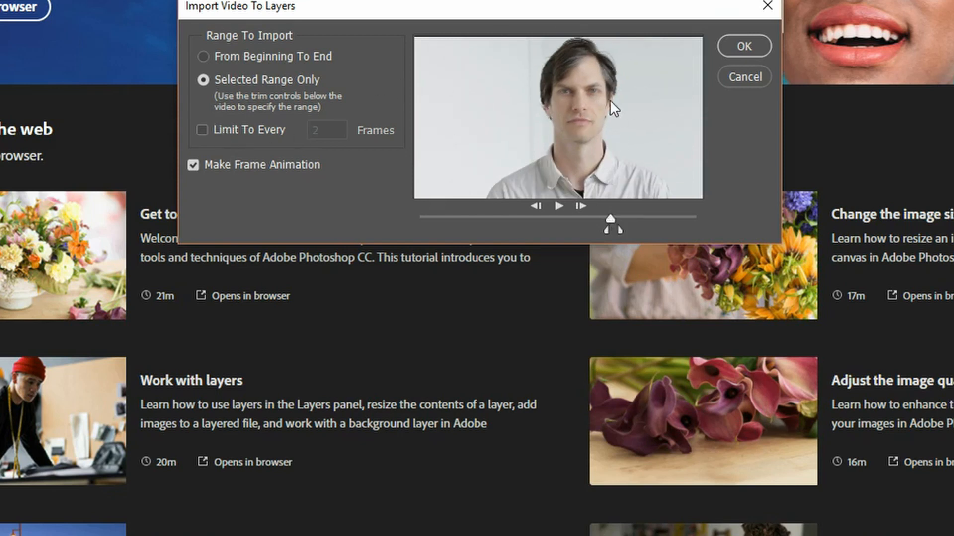
pyautogui.click(743, 46)
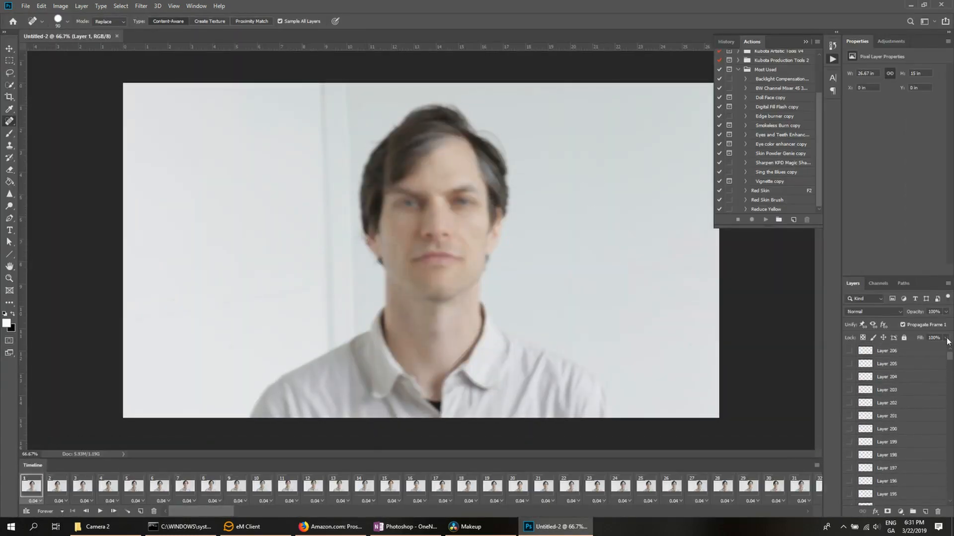
# Step through frames 86 and 88 to frame 99 and scroll the Layers panel to Layer 99
pyautogui.scroll(-3)
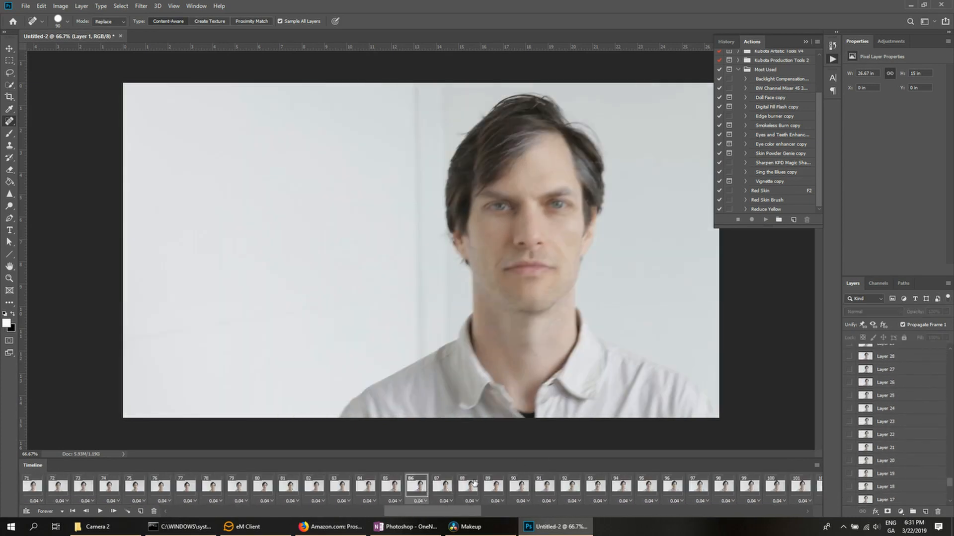
pyautogui.click(468, 487)
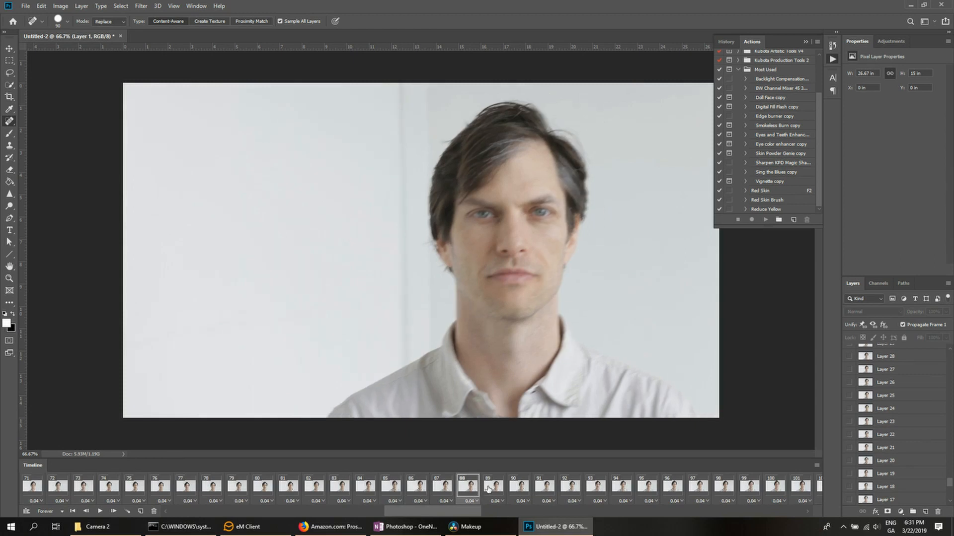
pyautogui.click(99, 511)
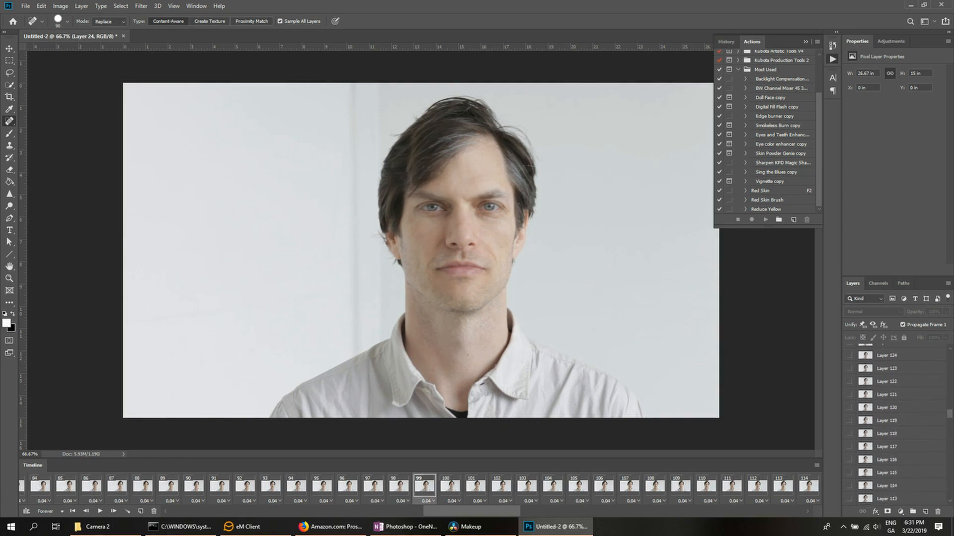
pyautogui.scroll(-3)
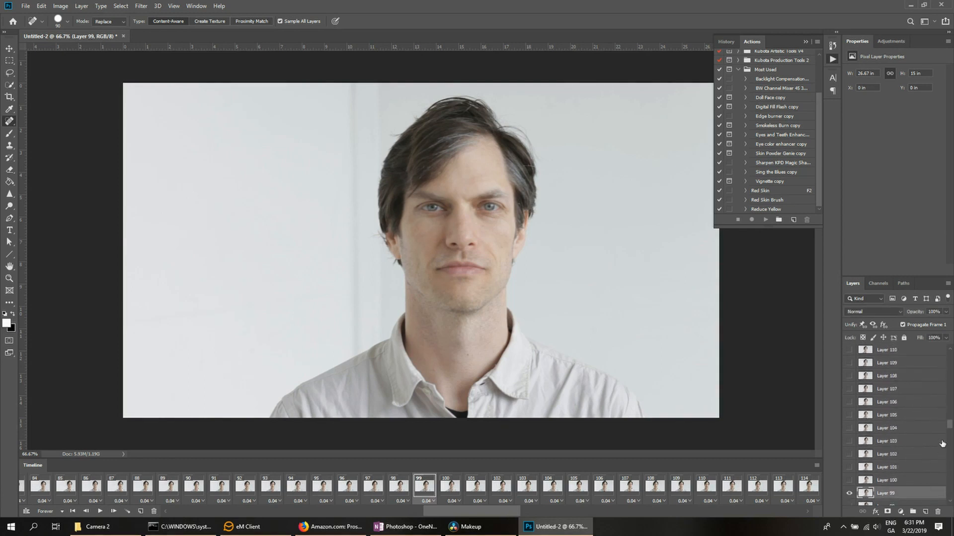
pyautogui.scroll(-3)
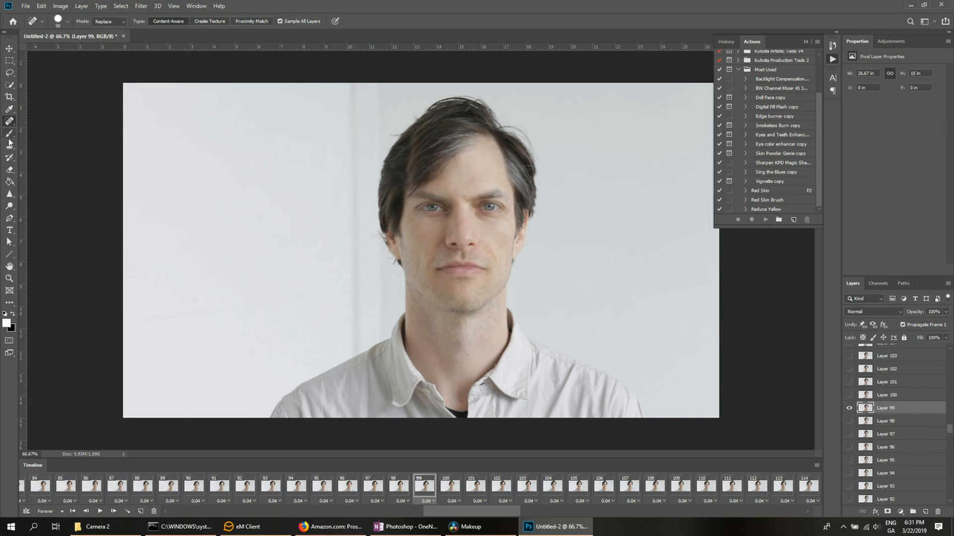
# Add a Levels adjustment layer above frame 99 with input levels 22, 1.11, 240
pyautogui.click(890, 41)
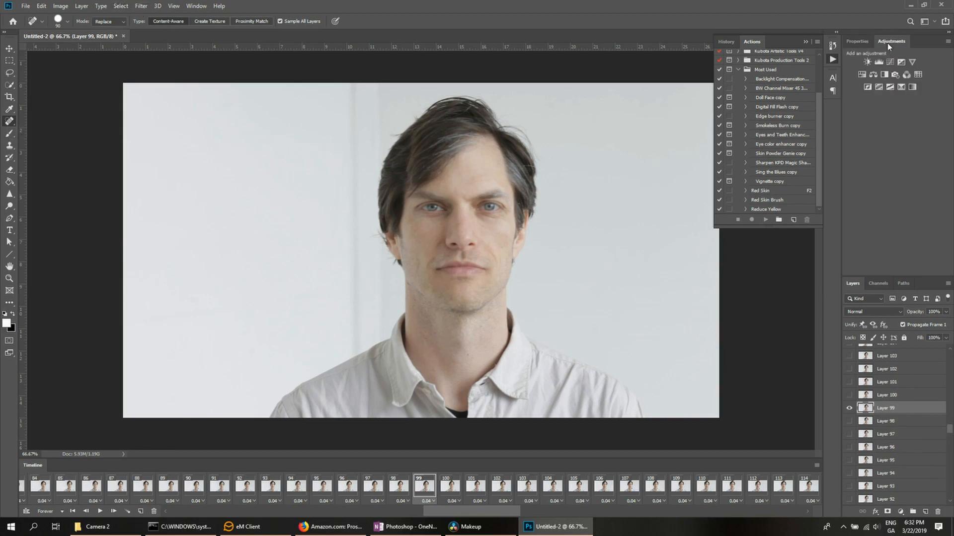
pyautogui.click(861, 62)
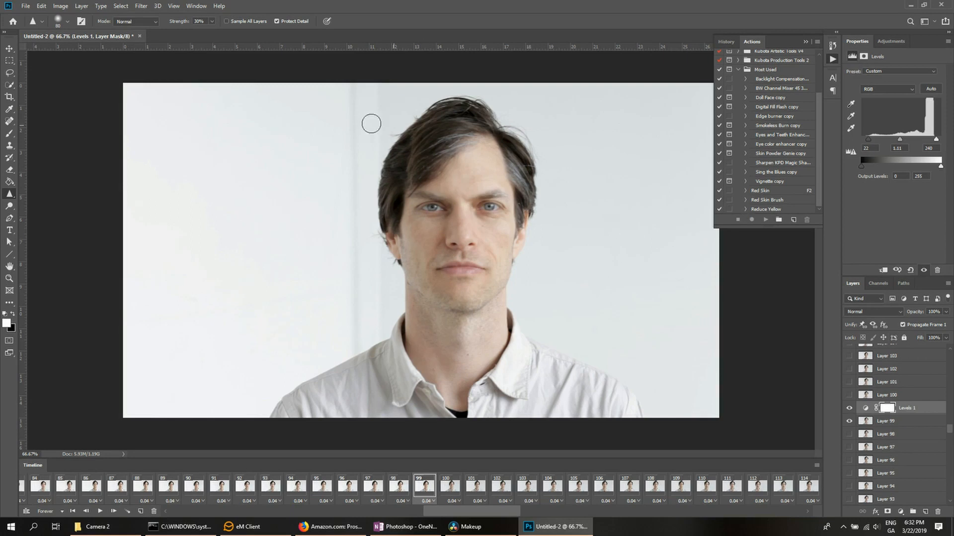
pyautogui.moveTo(603, 209)
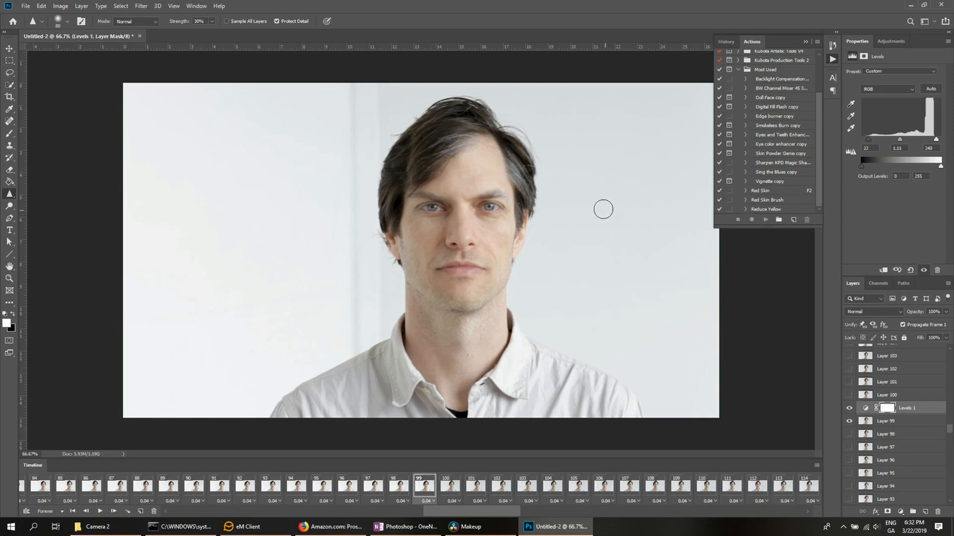
# Browse the Save As file formats for the Camera 2 folder, then cancel the save
pyautogui.click(25, 6)
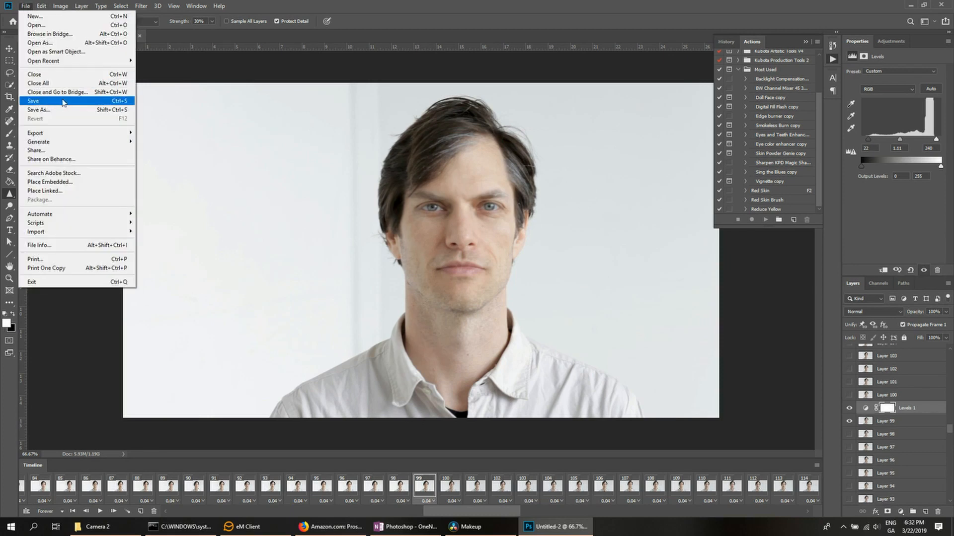
pyautogui.click(39, 110)
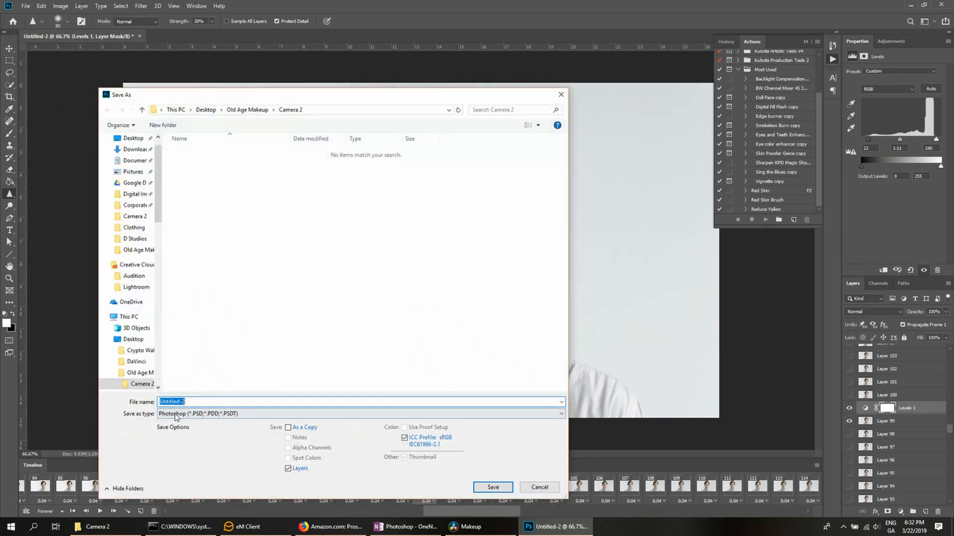
pyautogui.click(358, 413)
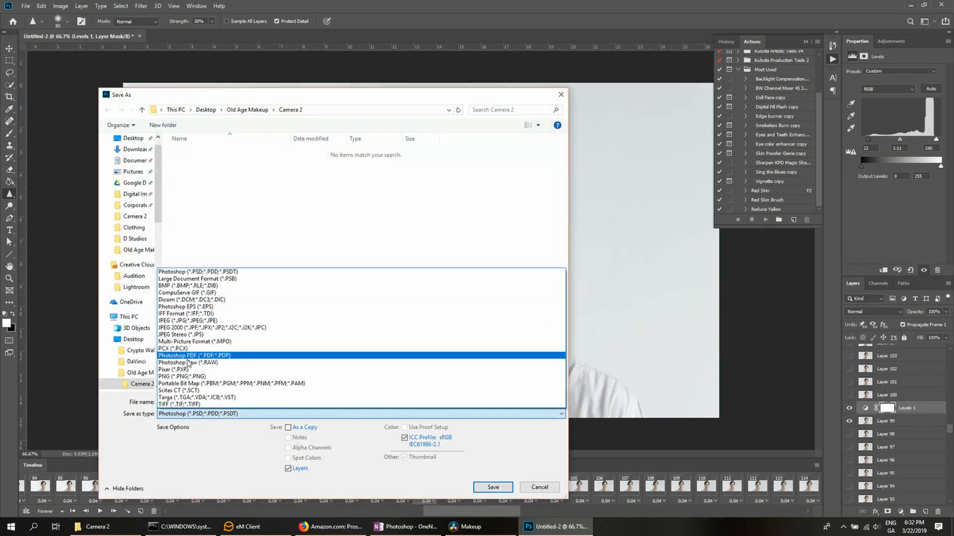
pyautogui.click(195, 404)
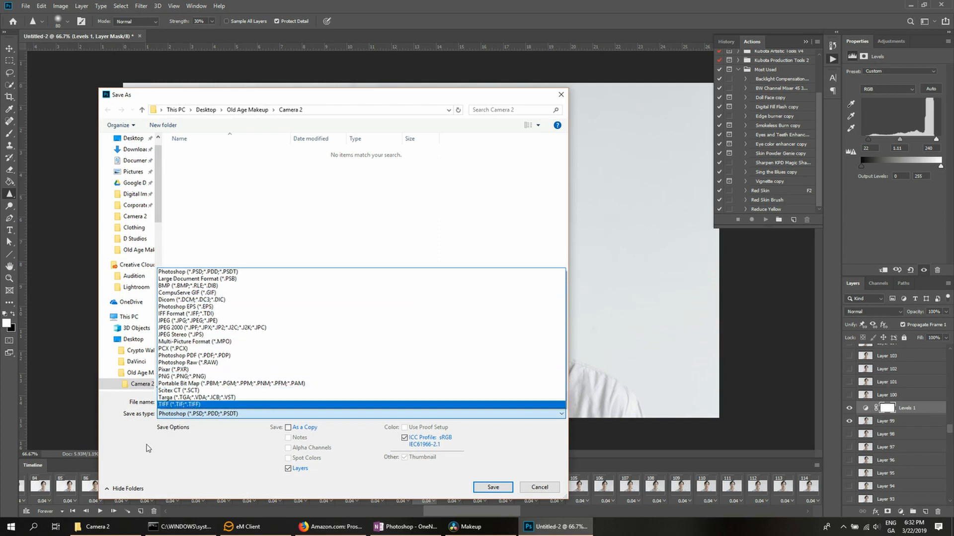
pyautogui.click(537, 487)
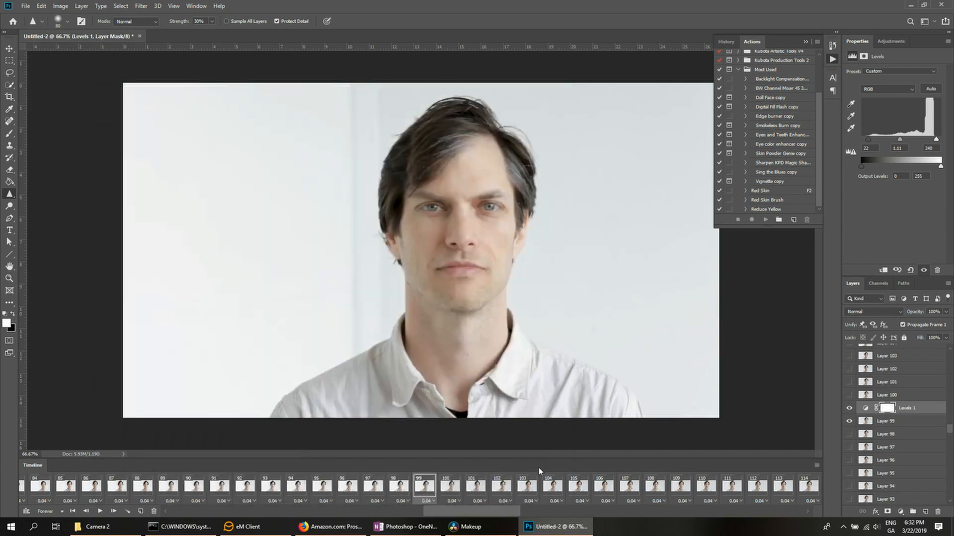
# Close the frame-layer document and bring up the MVI_9063 clip's options in the Camera 2 folder
pyautogui.click(576, 487)
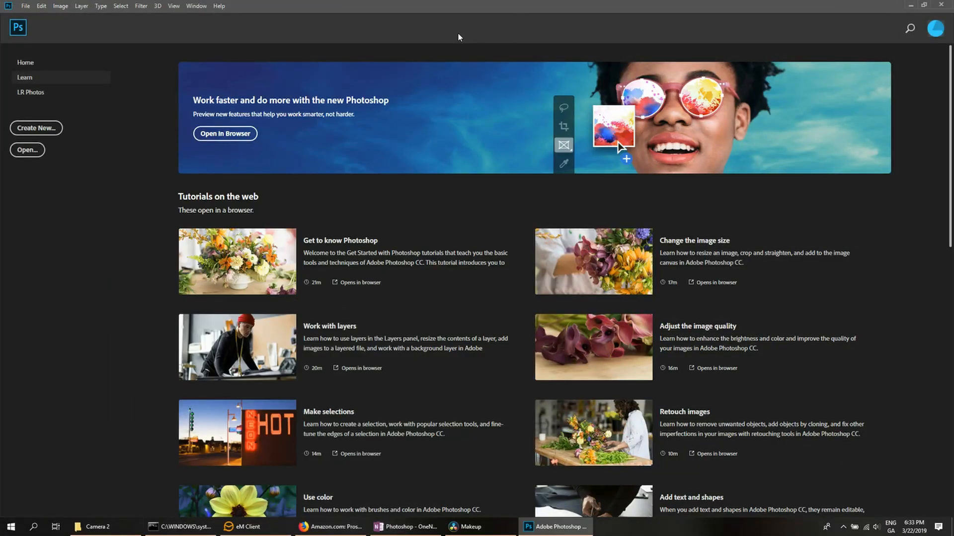
pyautogui.moveTo(137, 489)
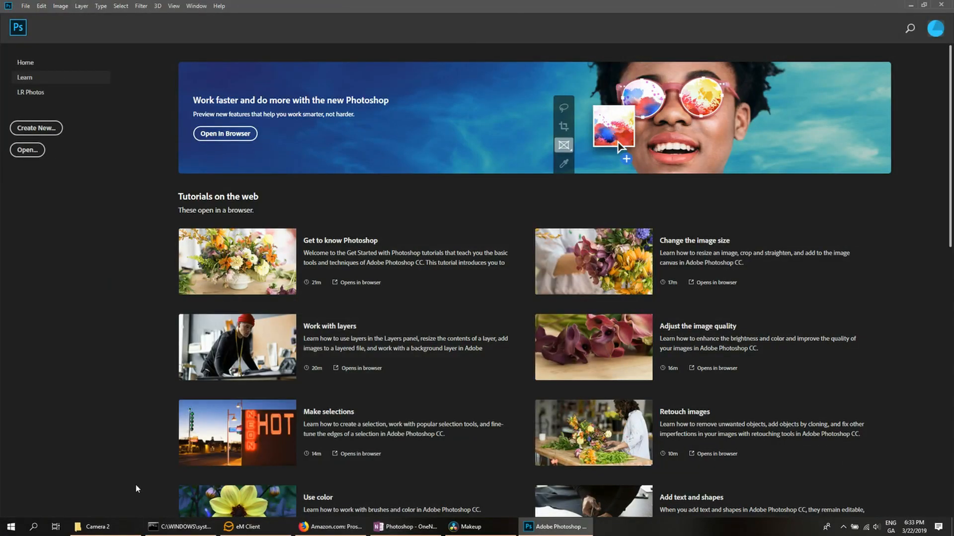
pyautogui.click(94, 527)
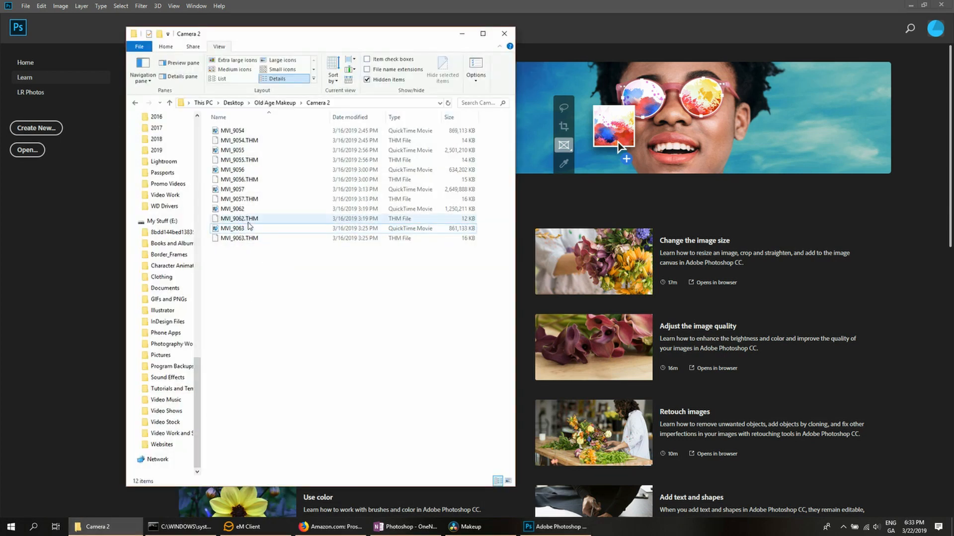
pyautogui.rightClick(232, 228)
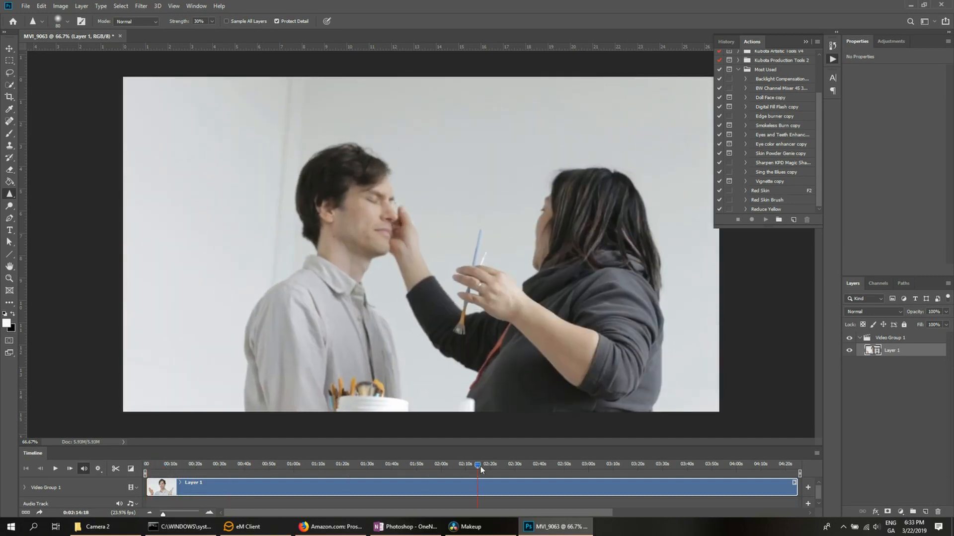
# Scrub the Timeline playhead to around 3:50 where the man's close-up face is sharp
pyautogui.moveTo(478, 464); pyautogui.dragTo(589, 464)
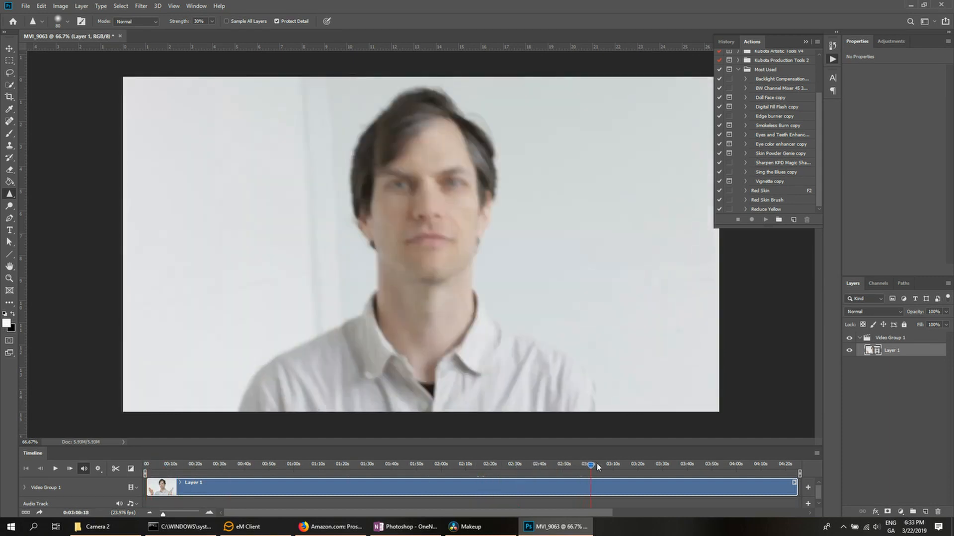
pyautogui.moveTo(590, 464); pyautogui.dragTo(605, 464)
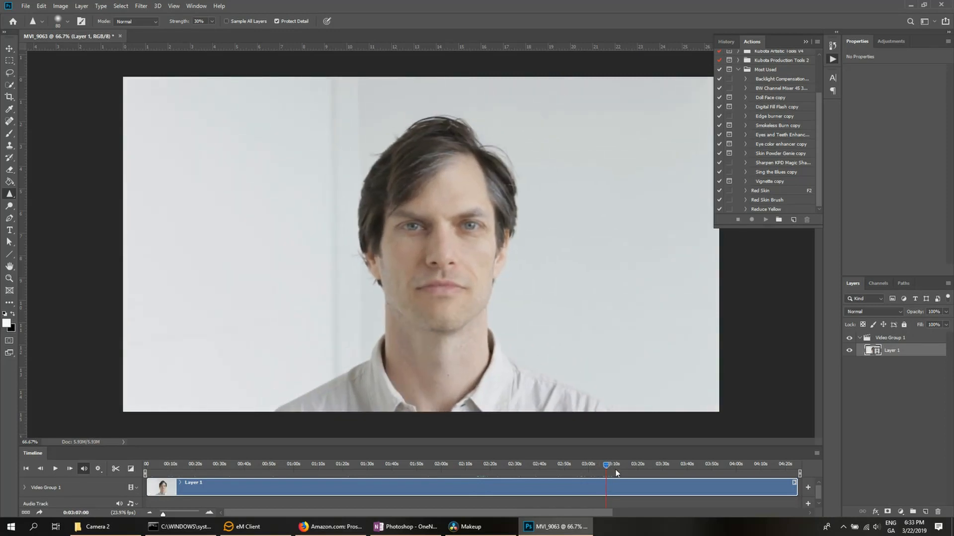
pyautogui.moveTo(606, 464); pyautogui.dragTo(596, 464)
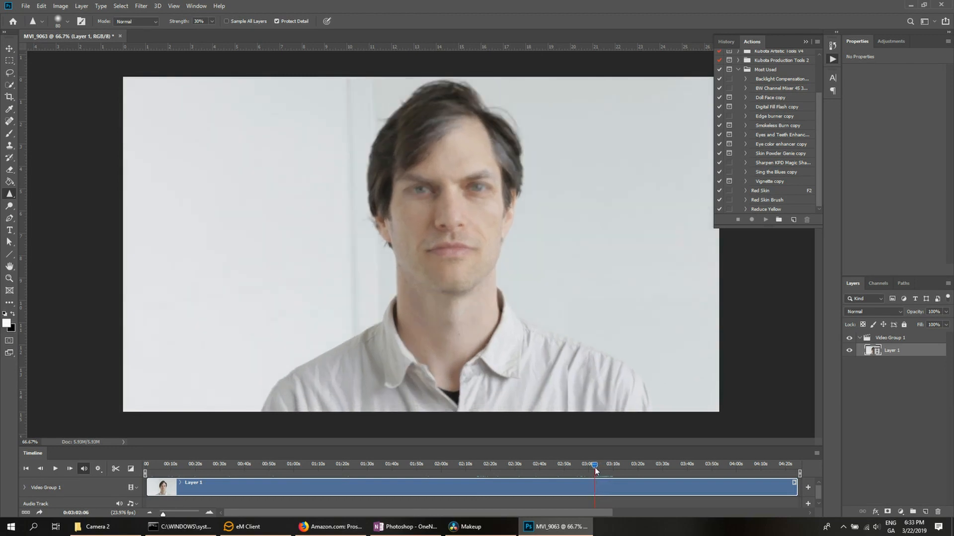
pyautogui.click(596, 464)
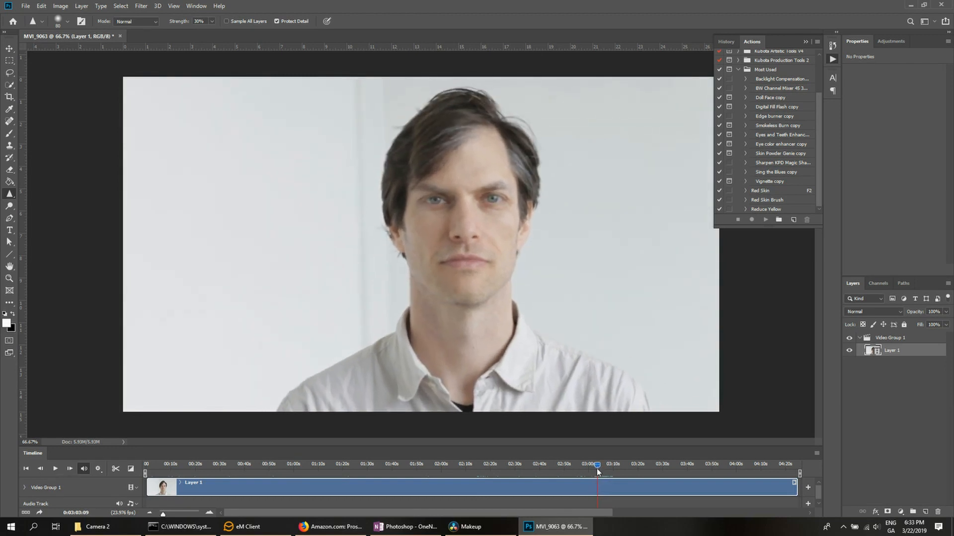
pyautogui.moveTo(596, 463); pyautogui.dragTo(602, 463)
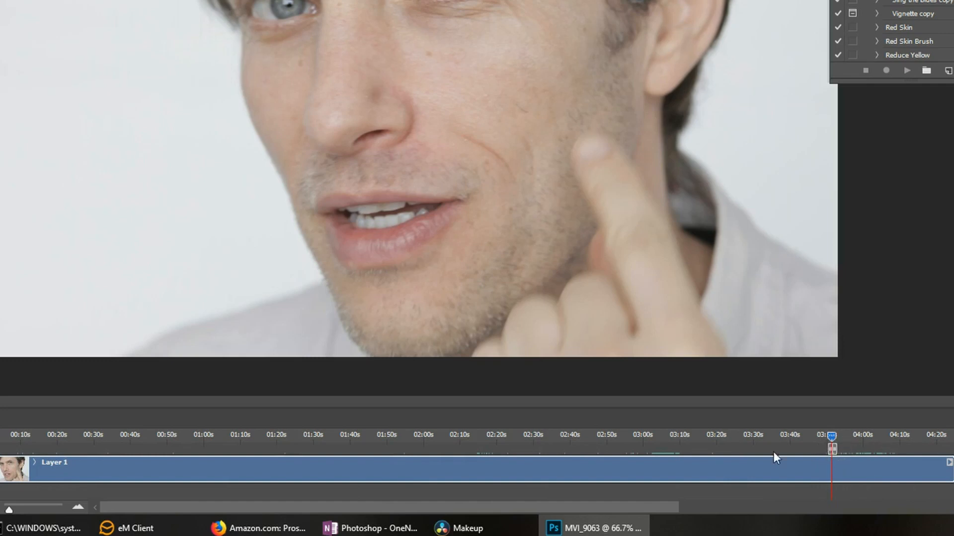
pyautogui.moveTo(338, 475)
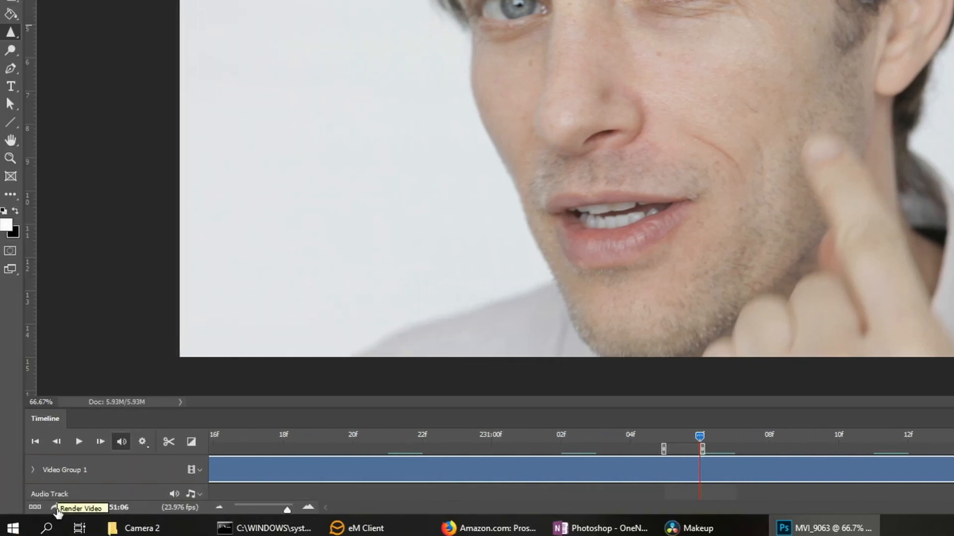
# Set Render Video to a Photoshop Image Sequence in JPEG format for the work-area frame
pyautogui.click(57, 508)
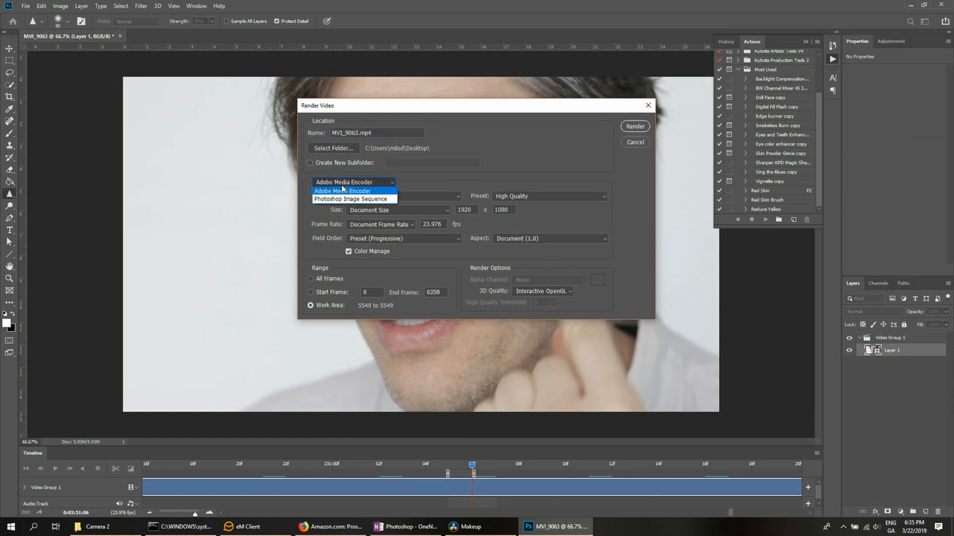
pyautogui.click(351, 198)
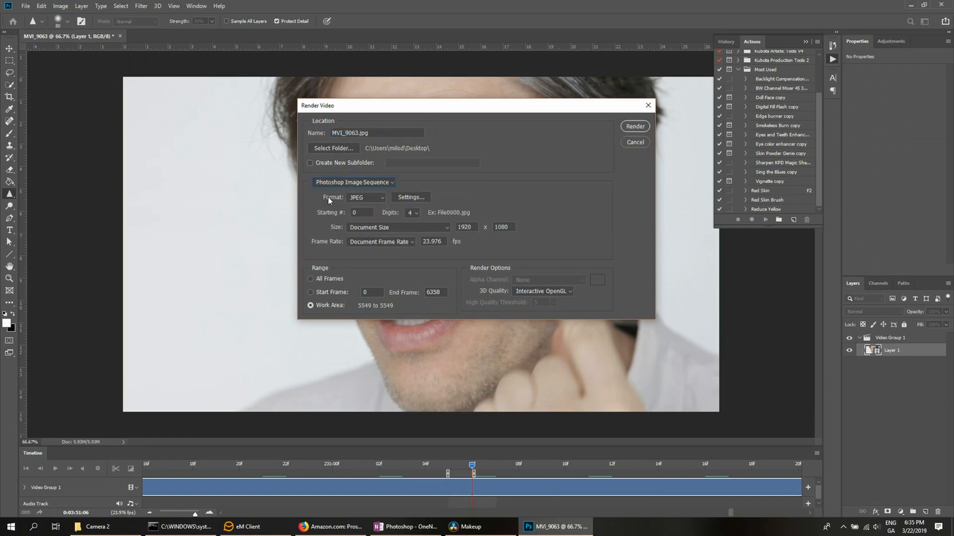
pyautogui.click(365, 197)
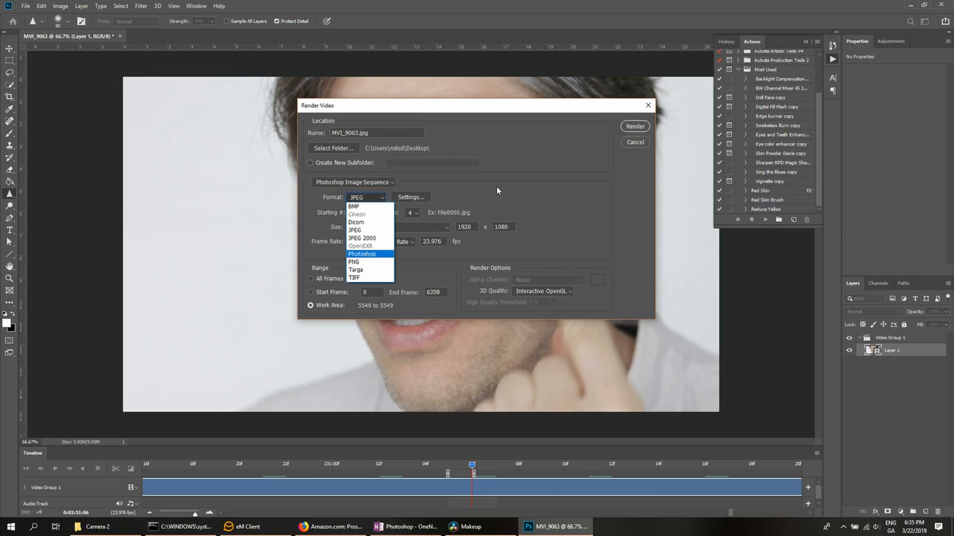
pyautogui.click(364, 197)
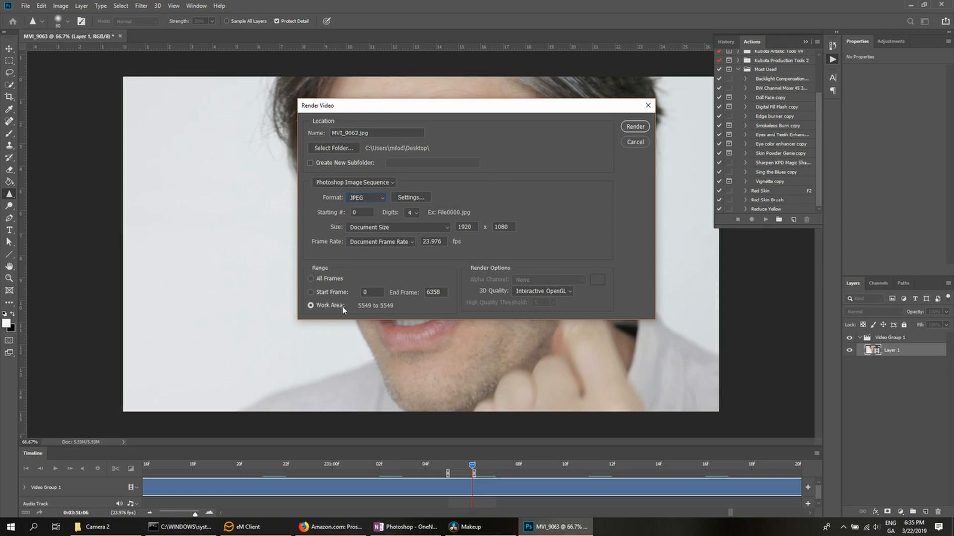
pyautogui.moveTo(317, 305)
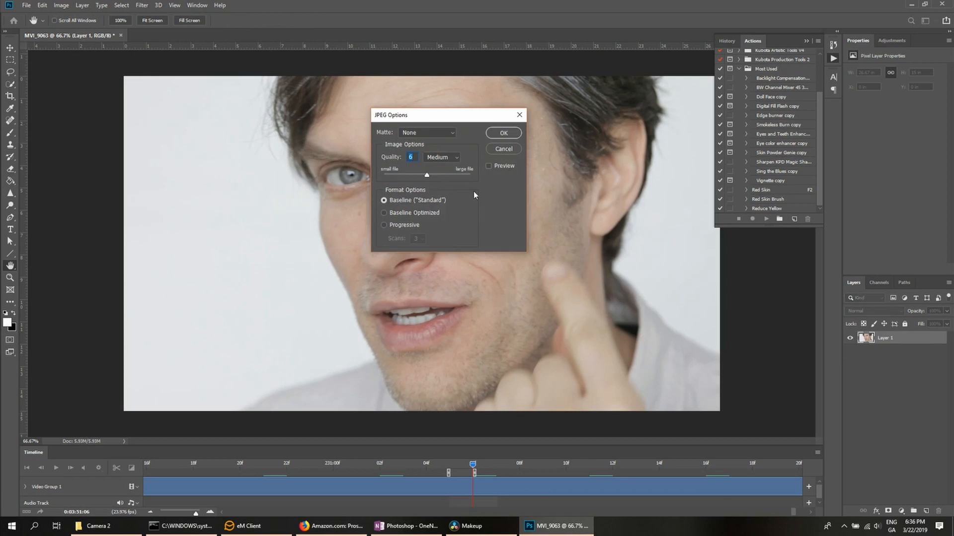
pyautogui.moveTo(426, 181)
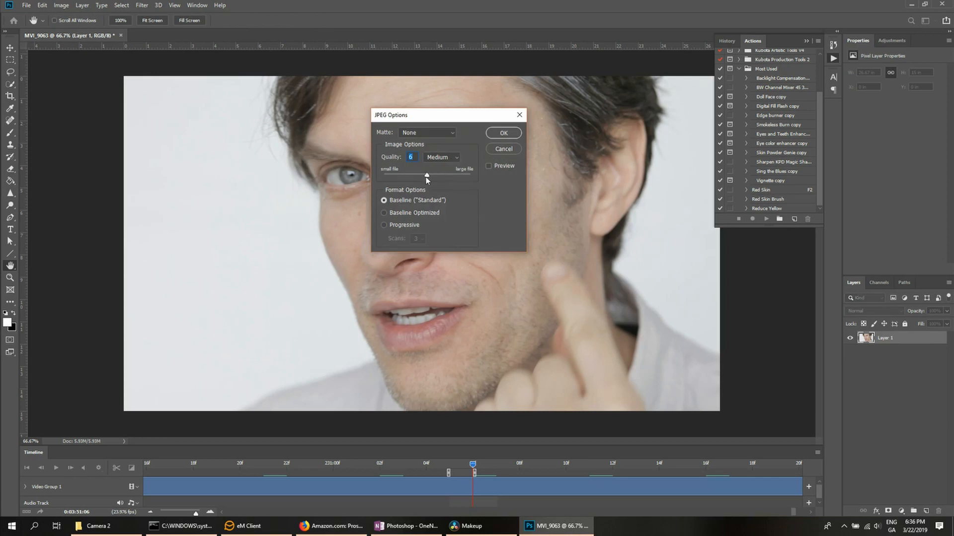
# Render the frame as a Baseline Standard JPEG at medium quality 6
pyautogui.click(503, 149)
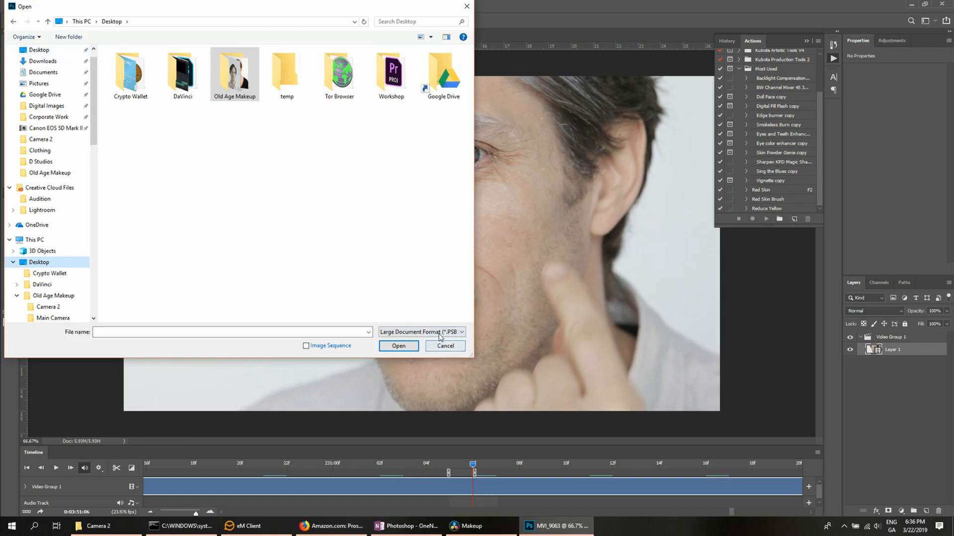
# Open the rendered MVI_9063 JPEG still from the Desktop, filtering to JPEG files
pyautogui.click(421, 332)
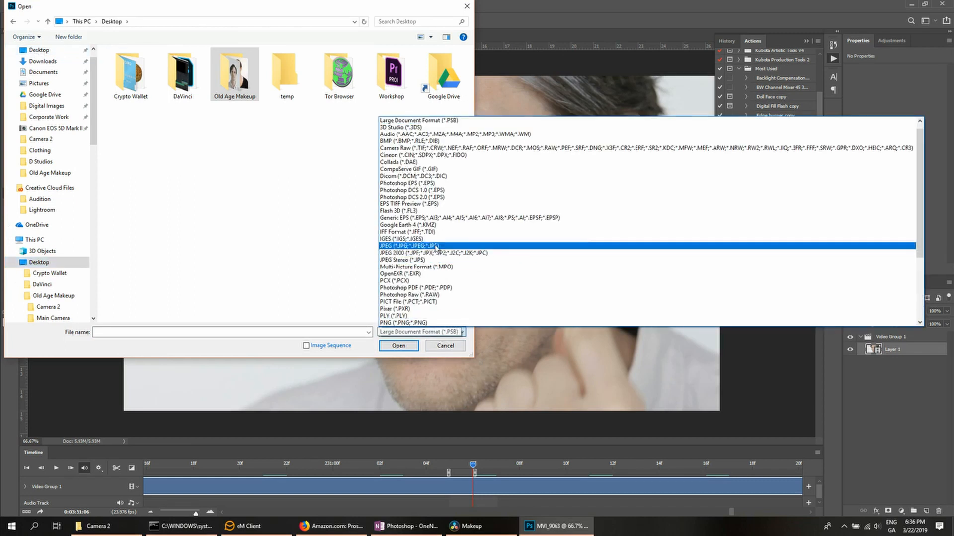
pyautogui.click(408, 245)
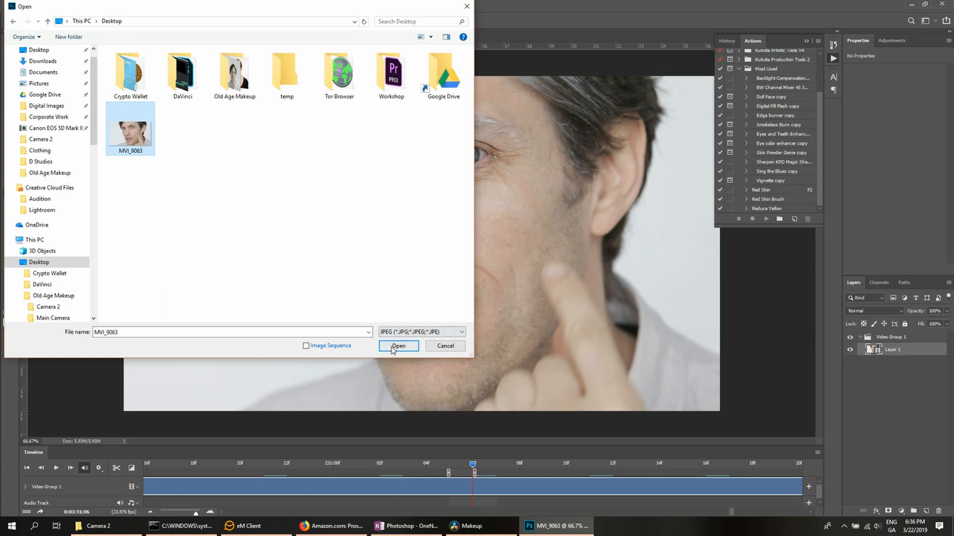
pyautogui.click(398, 345)
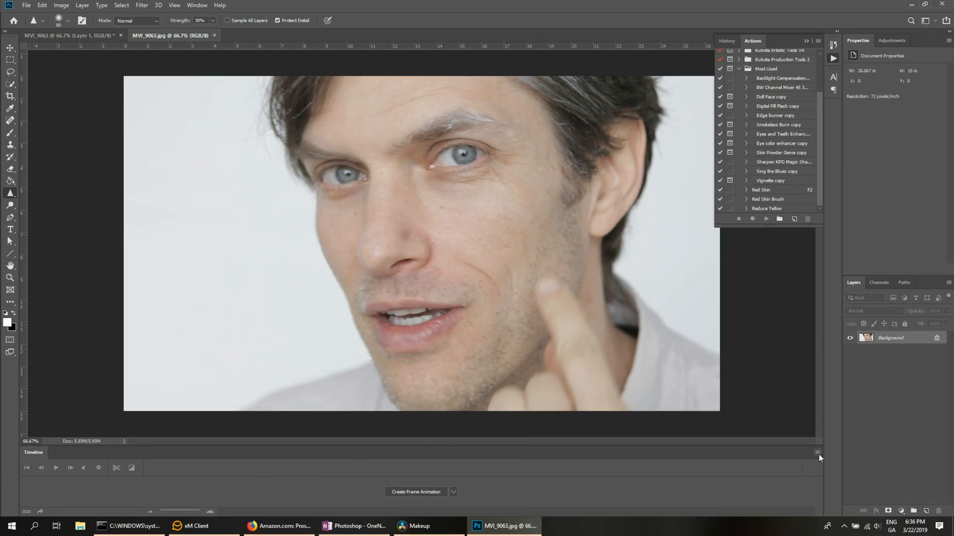
# Collapse the empty Timeline panel so the MVI_9063 still fills more of the workspace
pyautogui.click(817, 453)
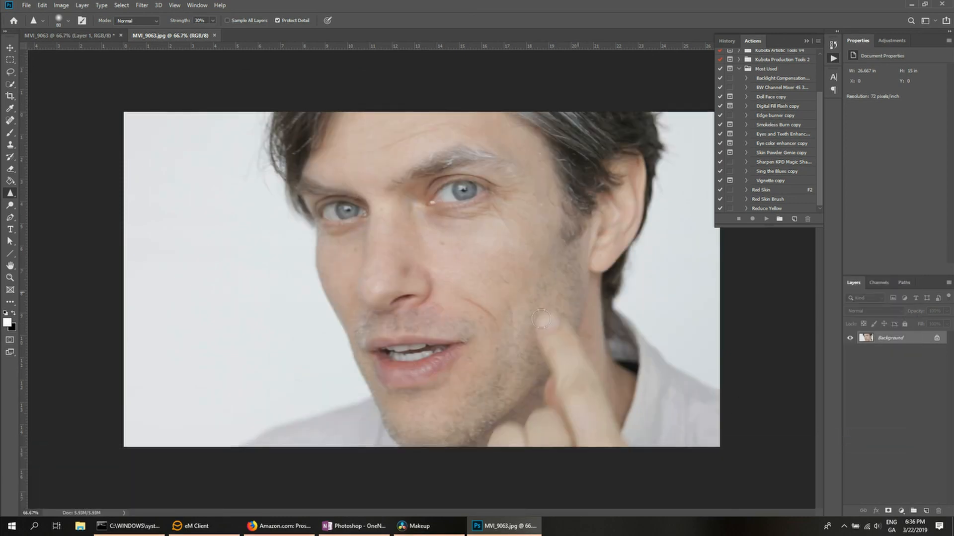
pyautogui.moveTo(508, 267)
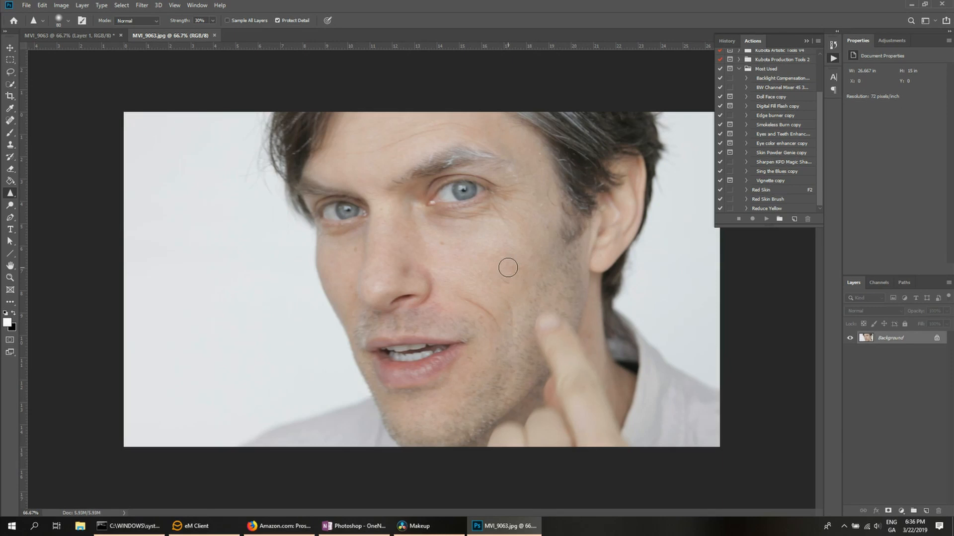